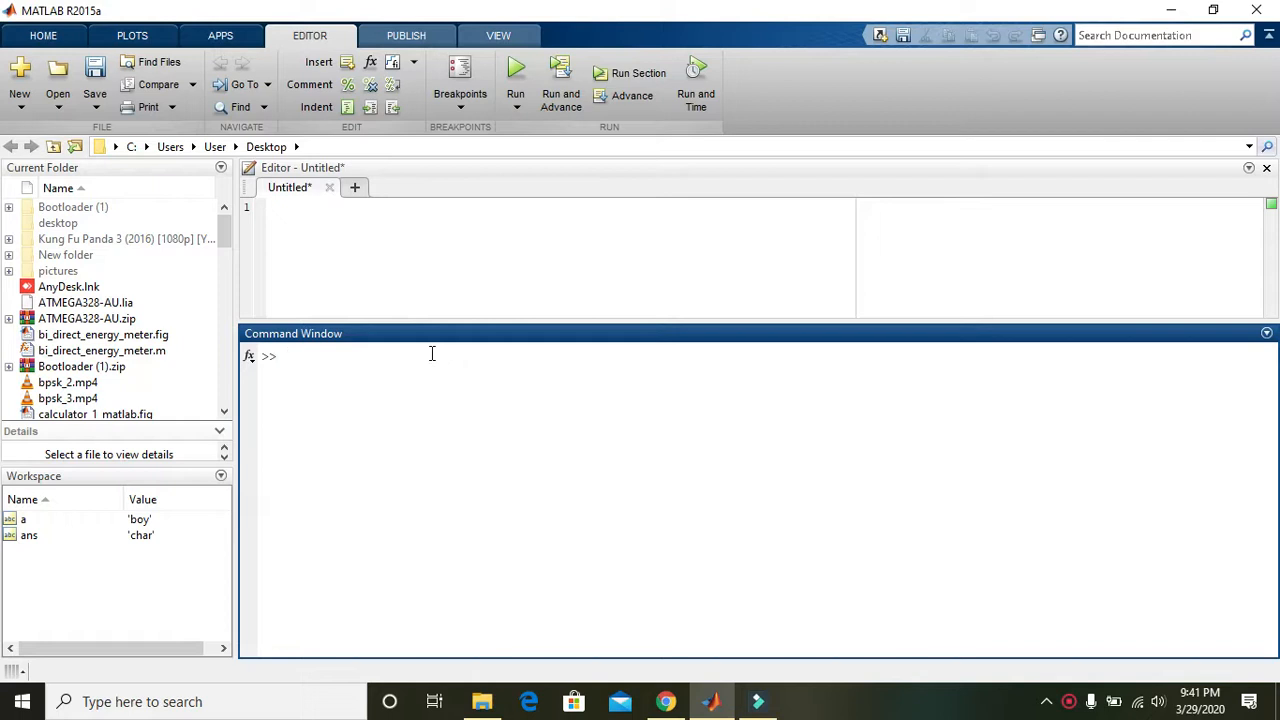
Assign the character string '1220' to variable a in the Command Window
{"action": "left_click", "coordinate": [290, 356]}
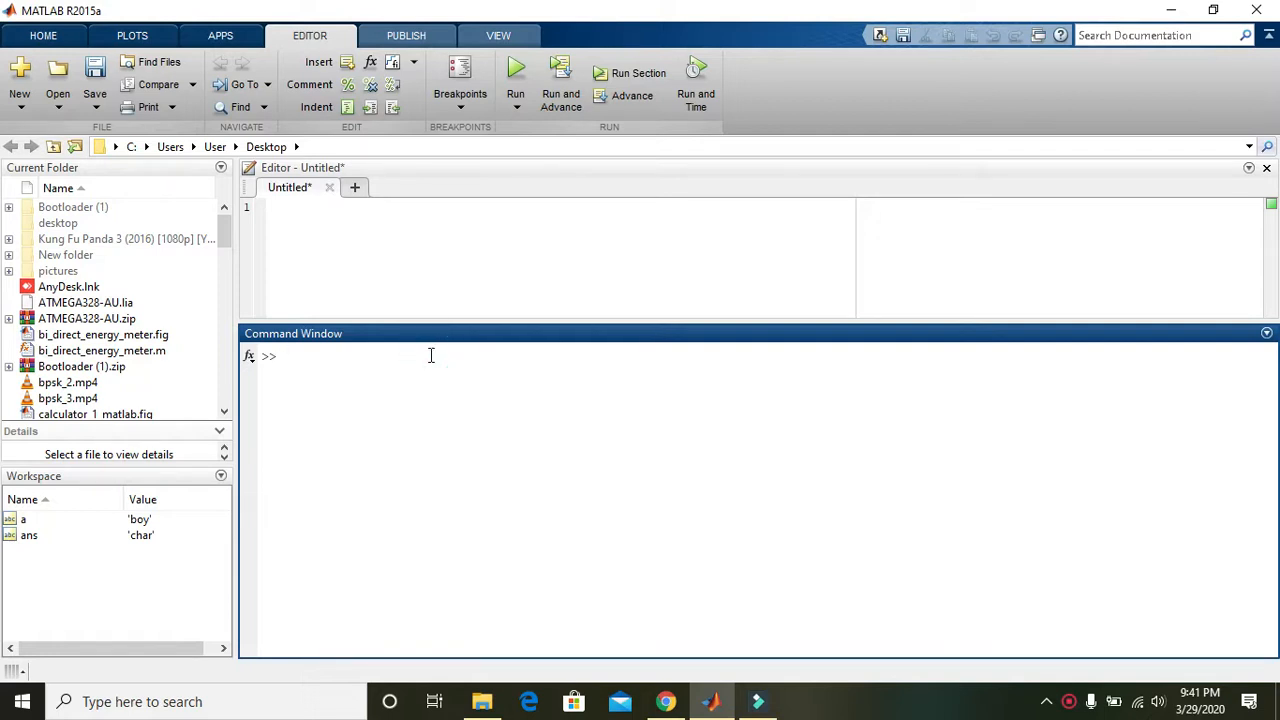
{"action": "type", "text": "a="}
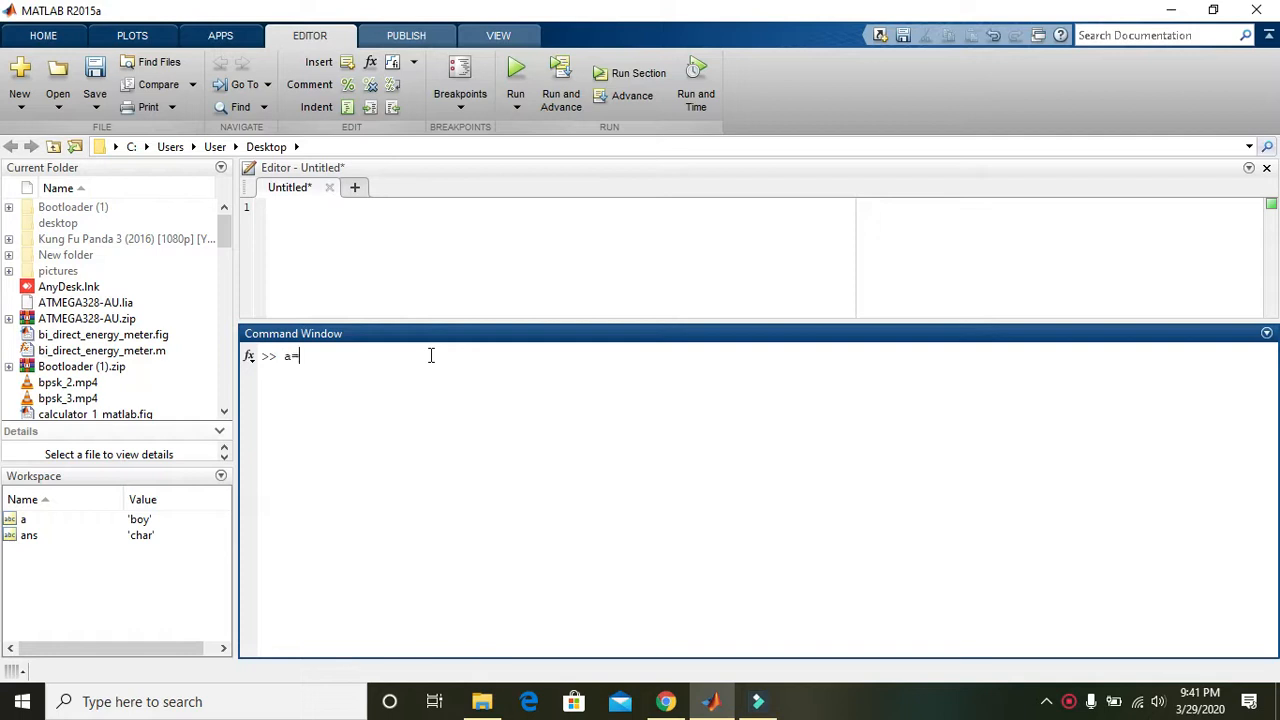
{"action": "type", "text": "'"}
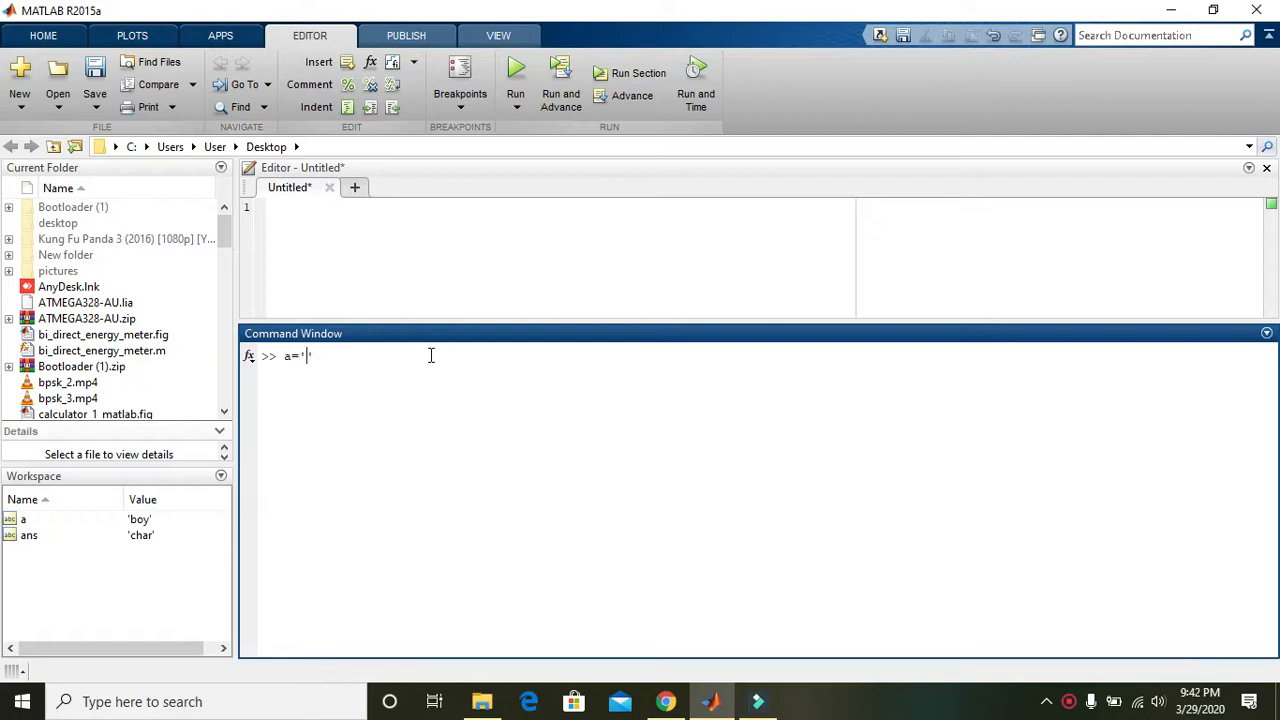
{"action": "type", "text": "1220"}
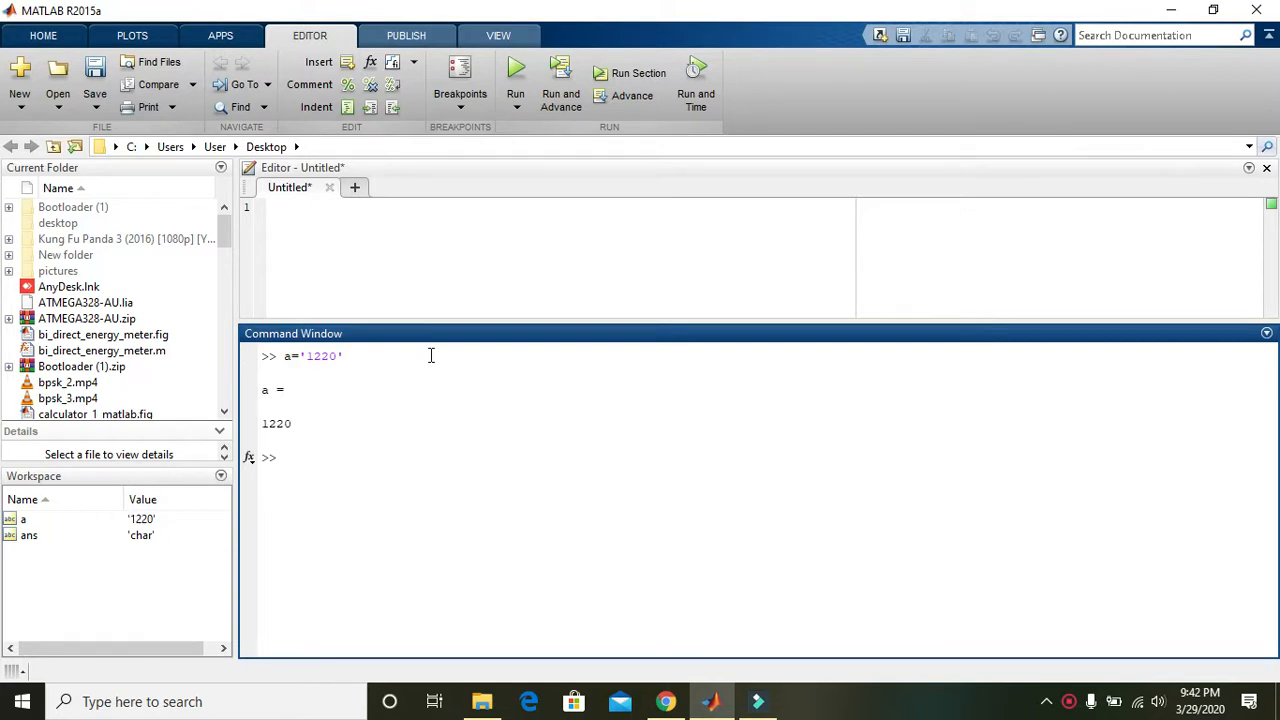
{"action": "mouse_move", "coordinate": [296, 368]}
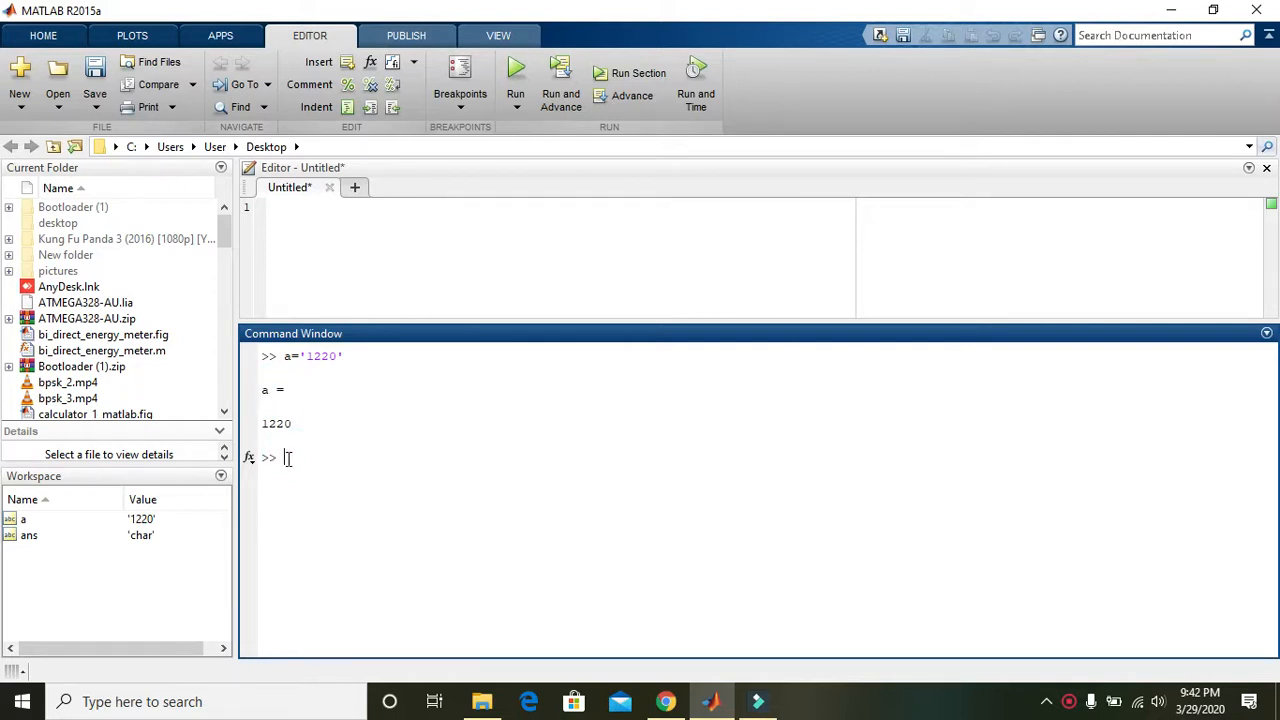
Run class(a) to confirm a is char, highlighting the quoted value 1220
{"action": "type", "text": "class("}
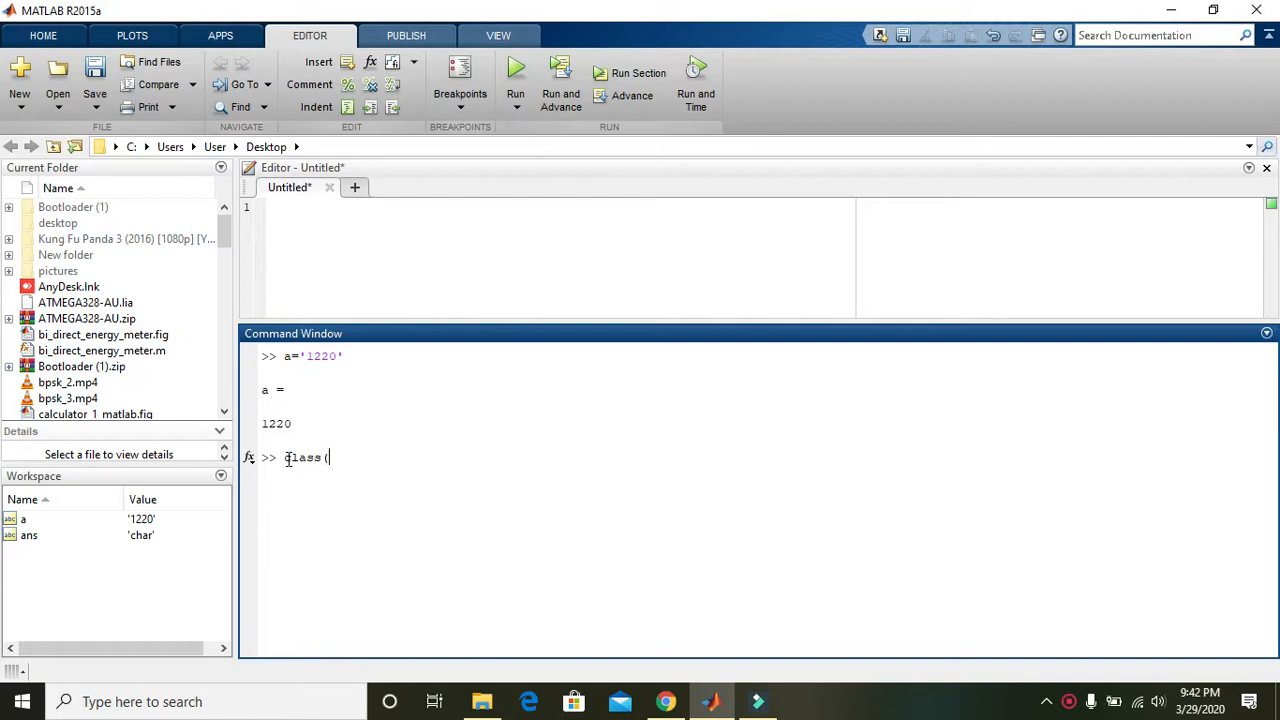
{"action": "type", "text": "a)"}
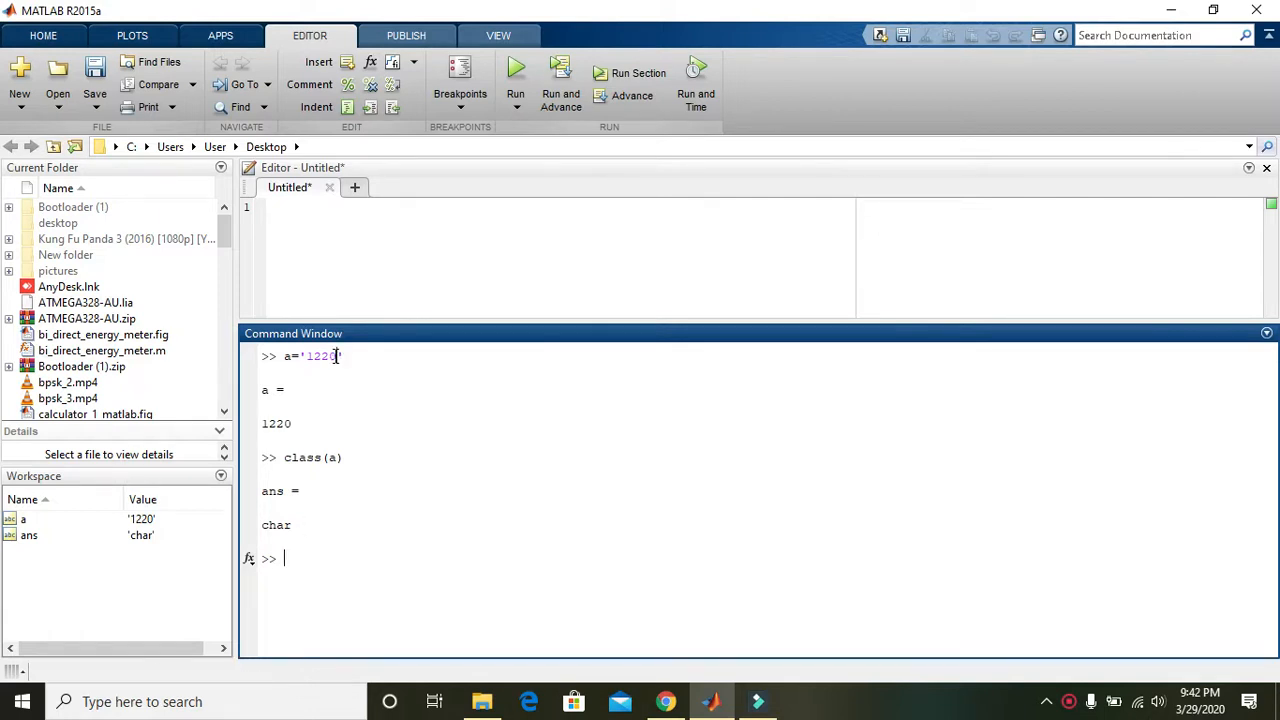
{"action": "left_click", "coordinate": [308, 356]}
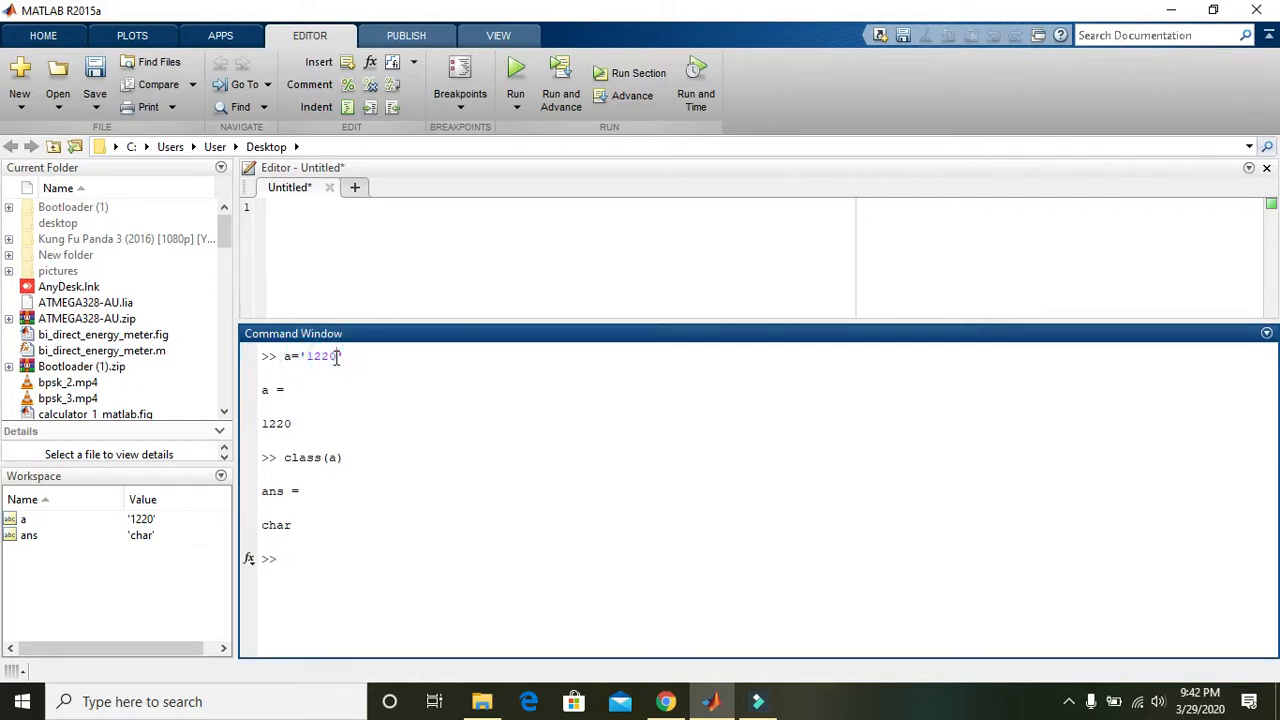
{"action": "double_click", "coordinate": [320, 356]}
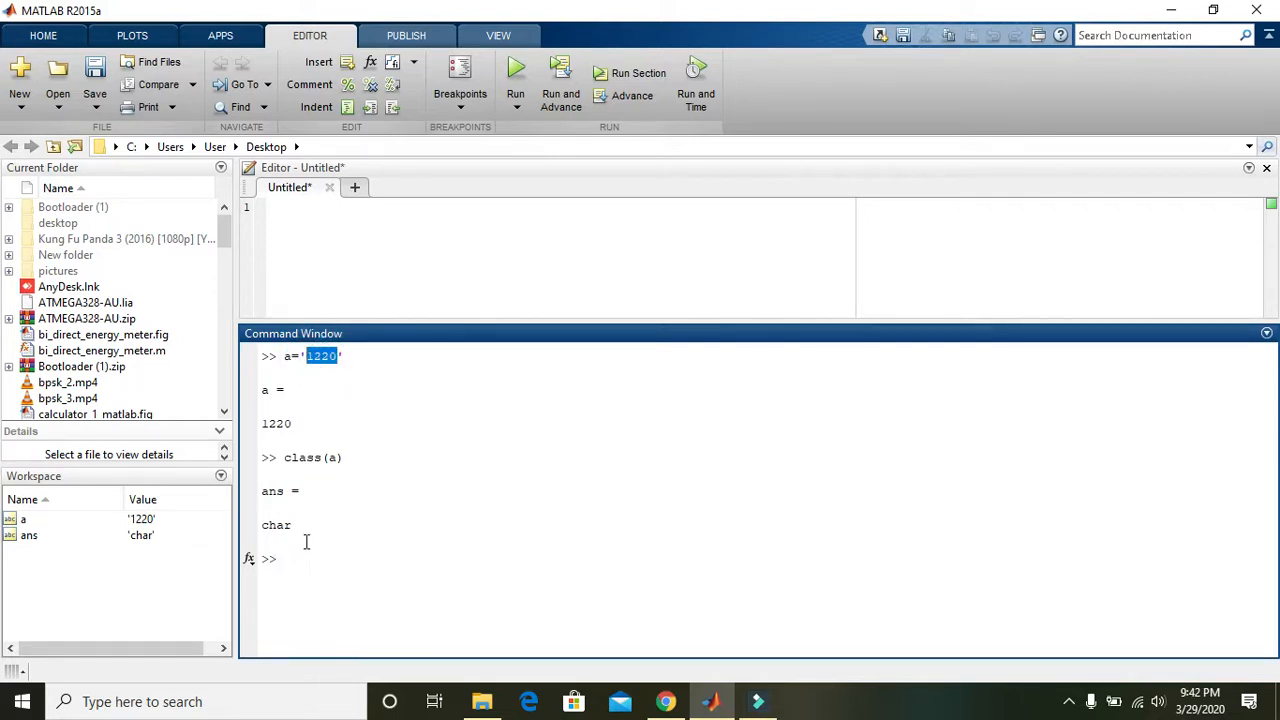
{"action": "left_click", "coordinate": [288, 558]}
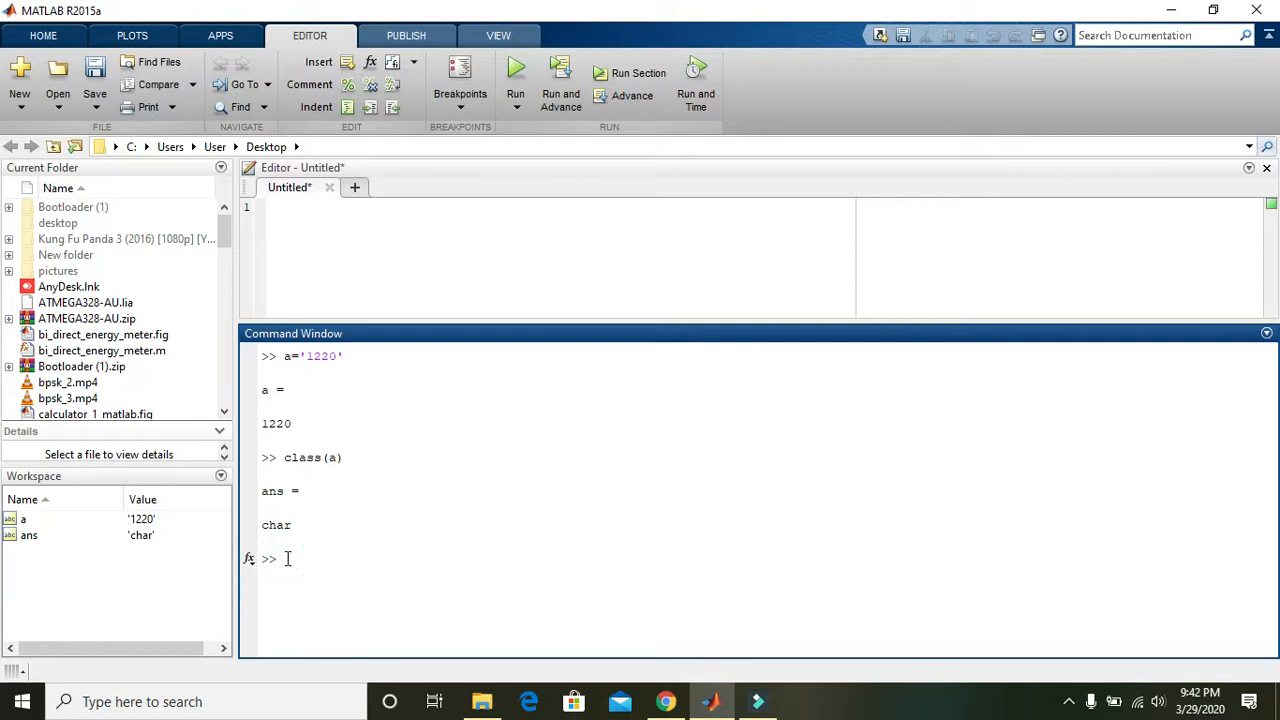
{"action": "mouse_move", "coordinate": [304, 564]}
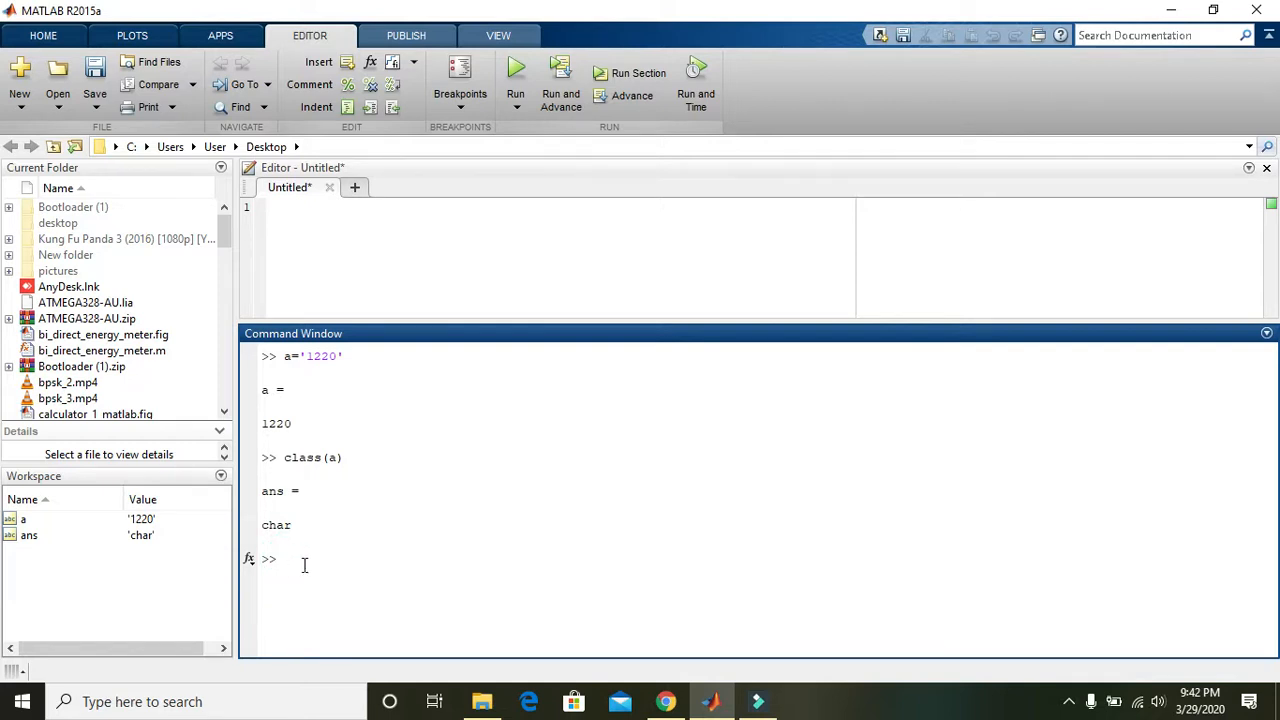
Run str2num(a) to get the numeric value 1220 as ans
{"action": "type", "text": "in"}
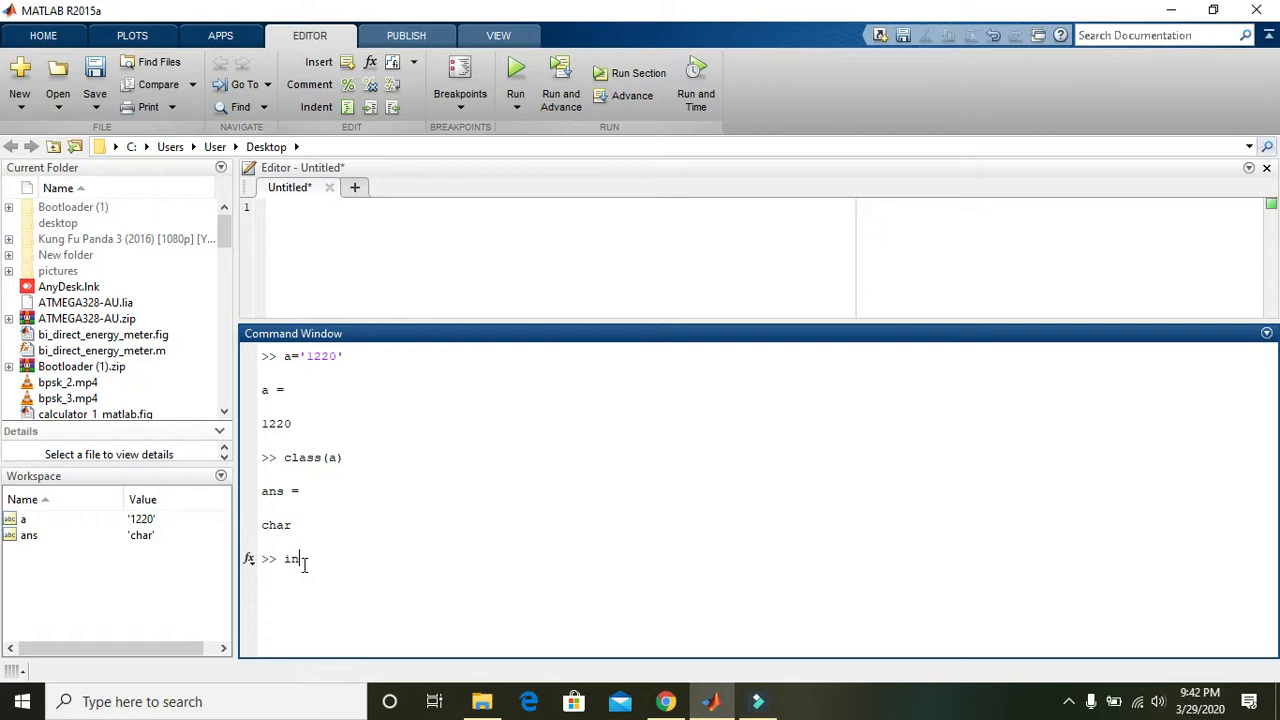
{"action": "type", "text": "t"}
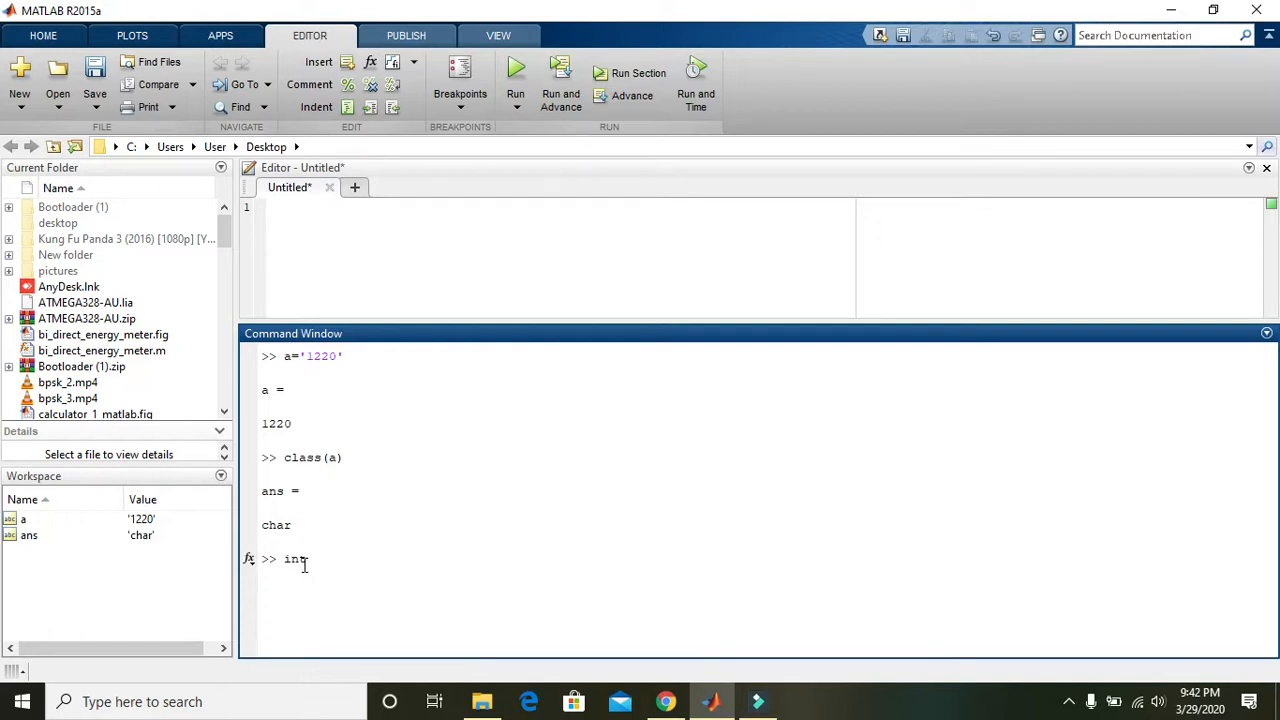
{"action": "type", "text": "2"}
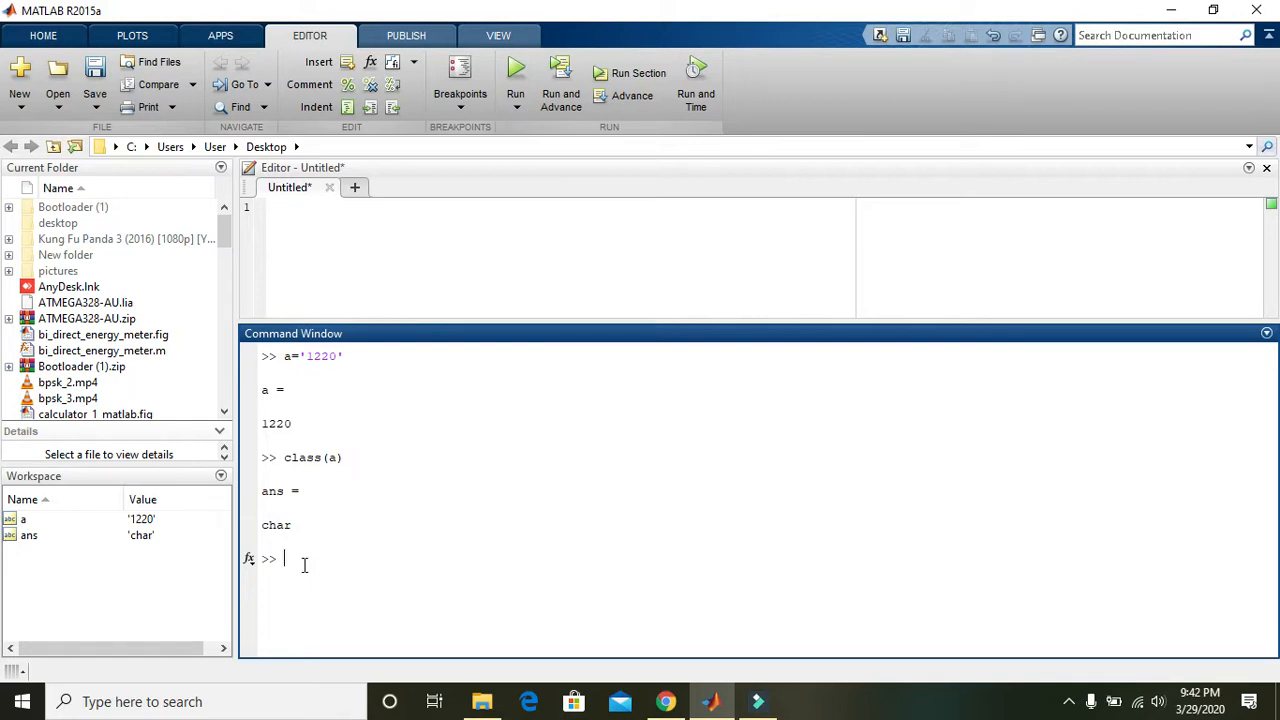
{"action": "type", "text": "str2"}
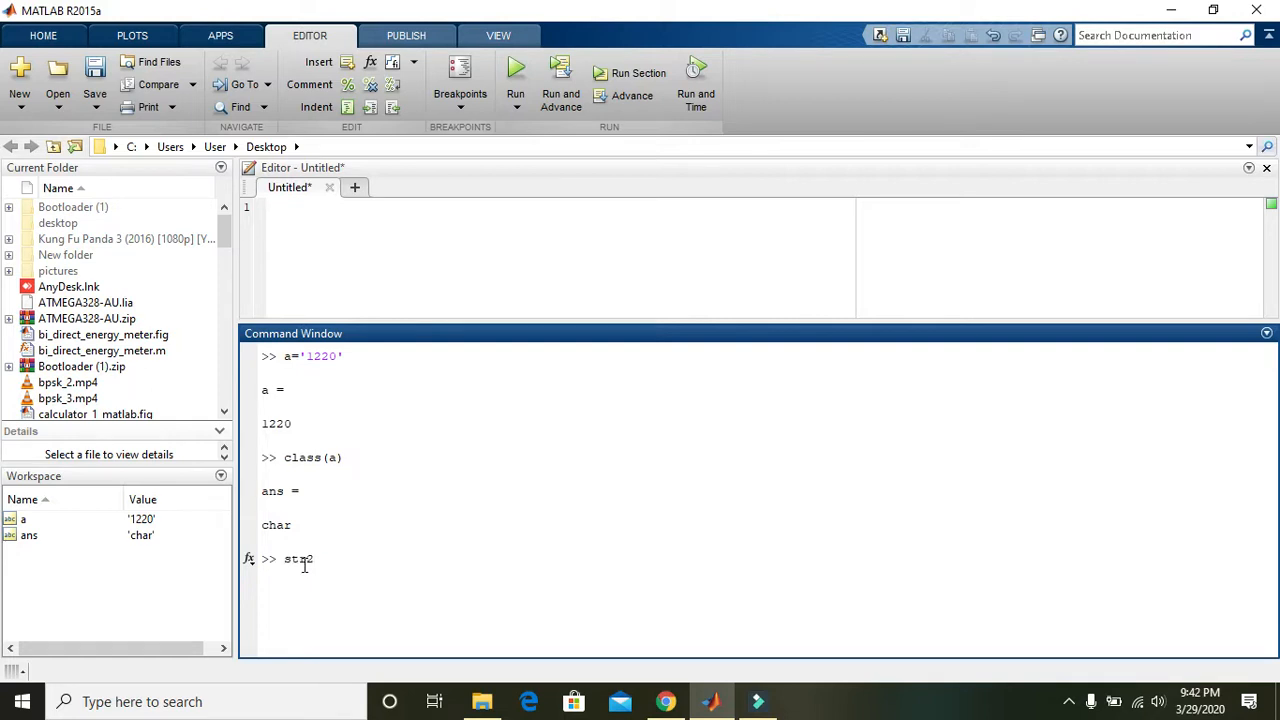
{"action": "type", "text": "num("}
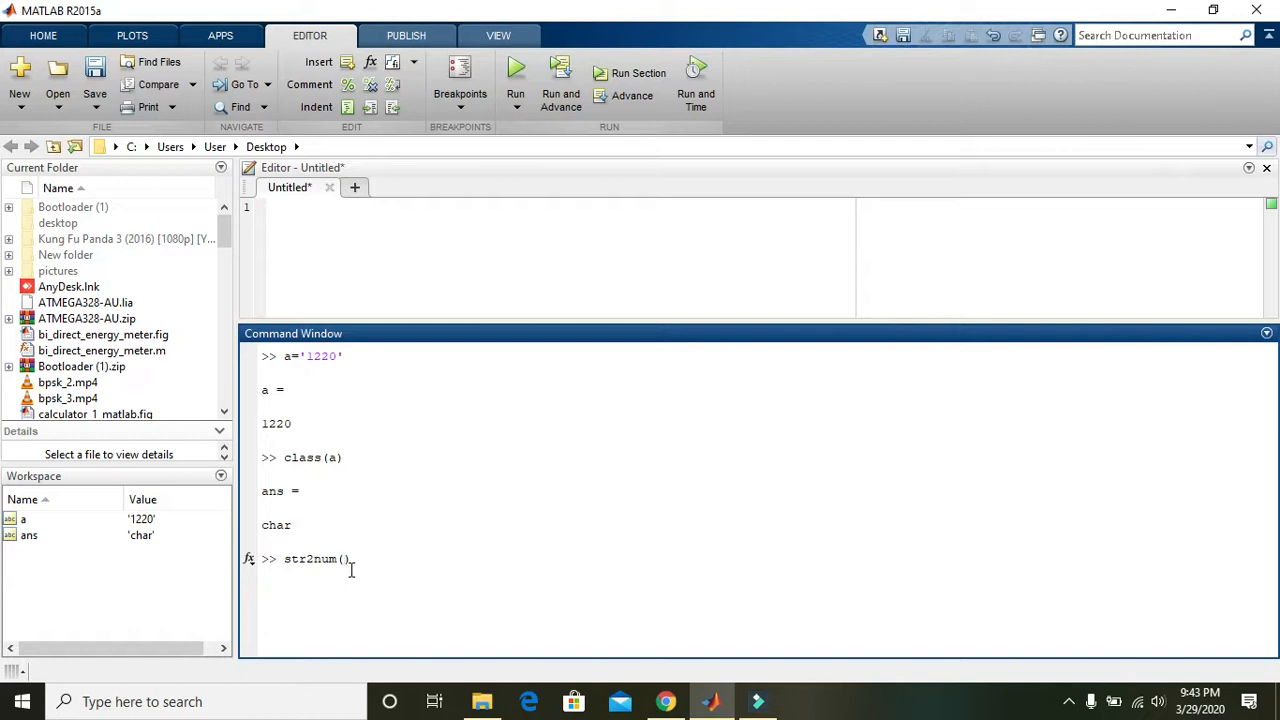
{"action": "type", "text": "a"}
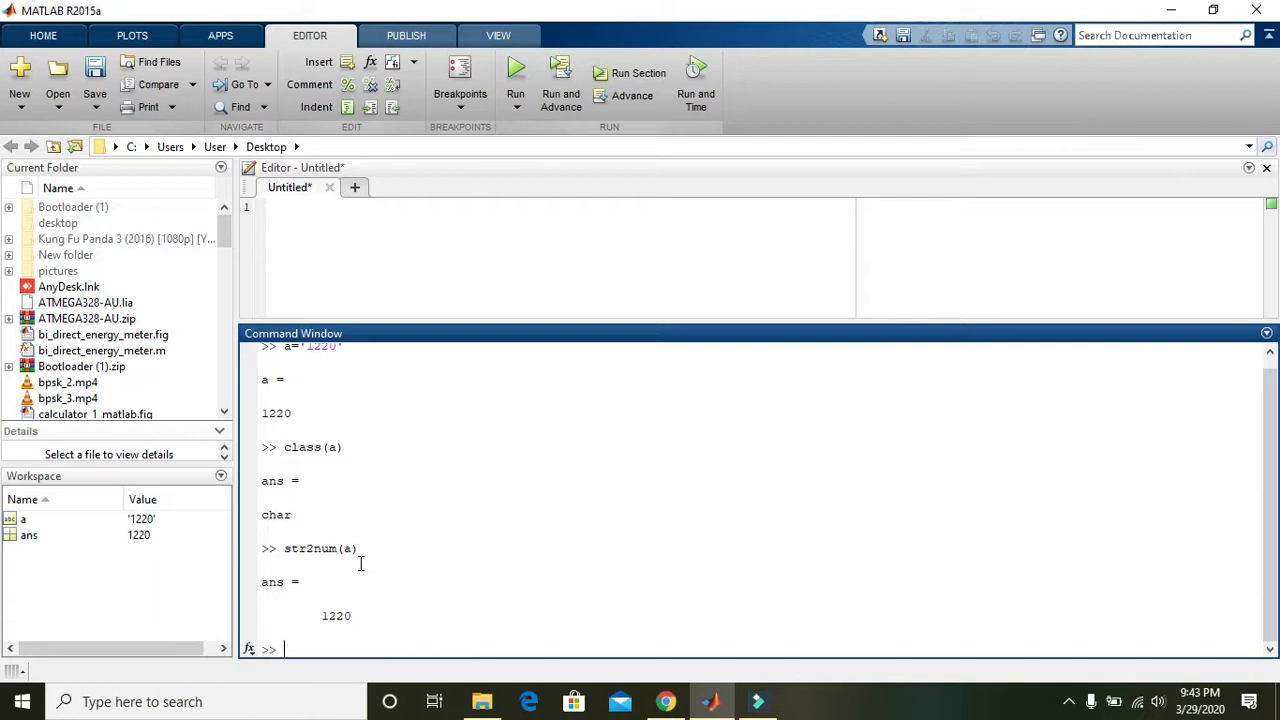
Run class(ans) to confirm the converted result is double
{"action": "type", "text": "class"}
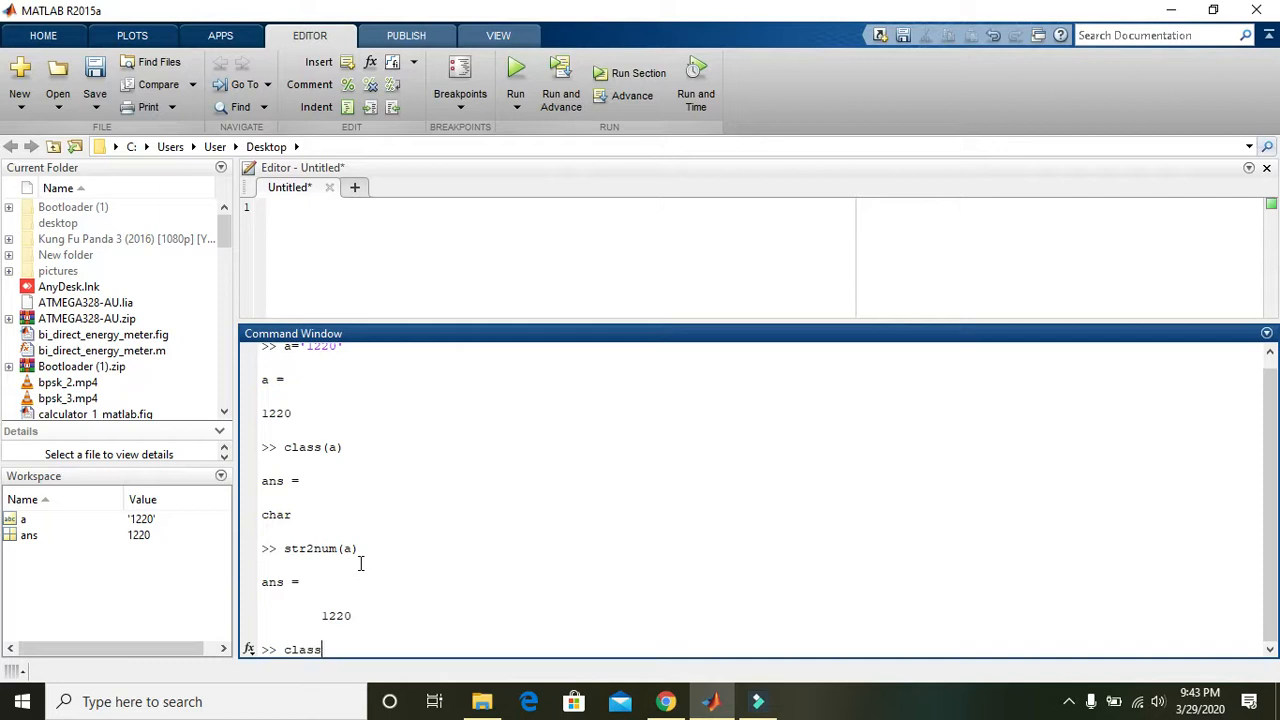
{"action": "type", "text": "("}
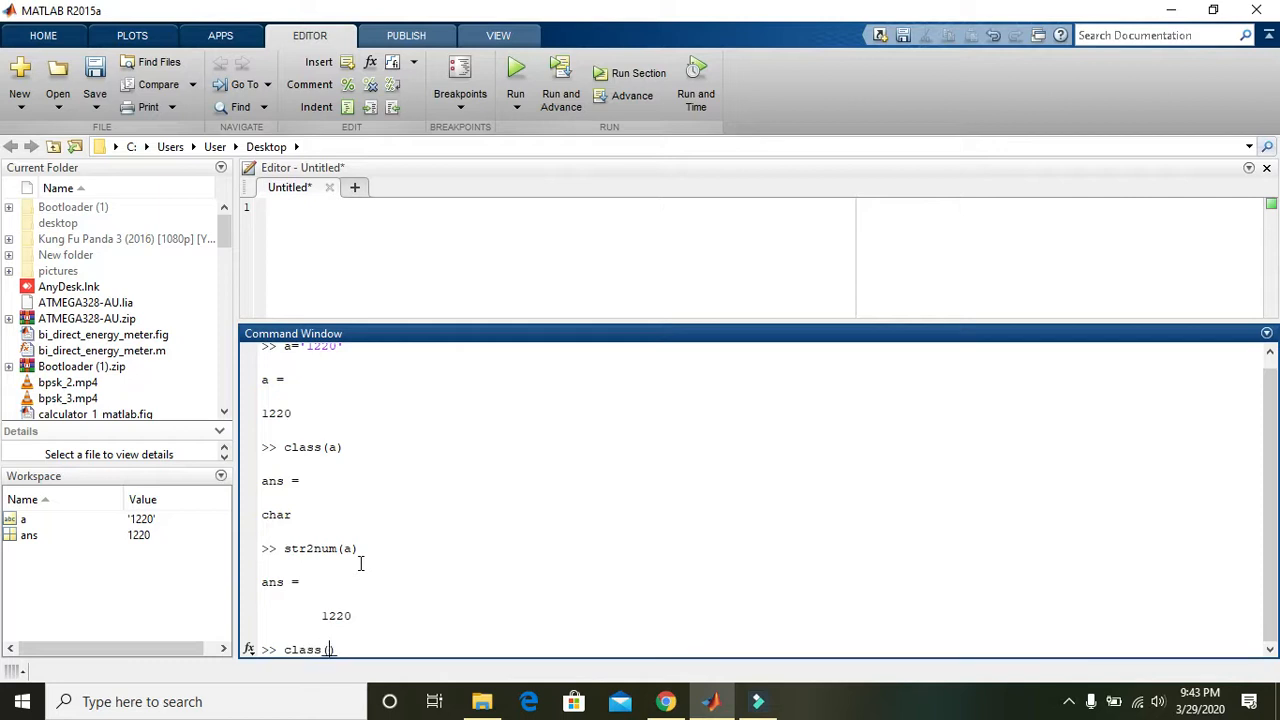
{"action": "type", "text": "ans"}
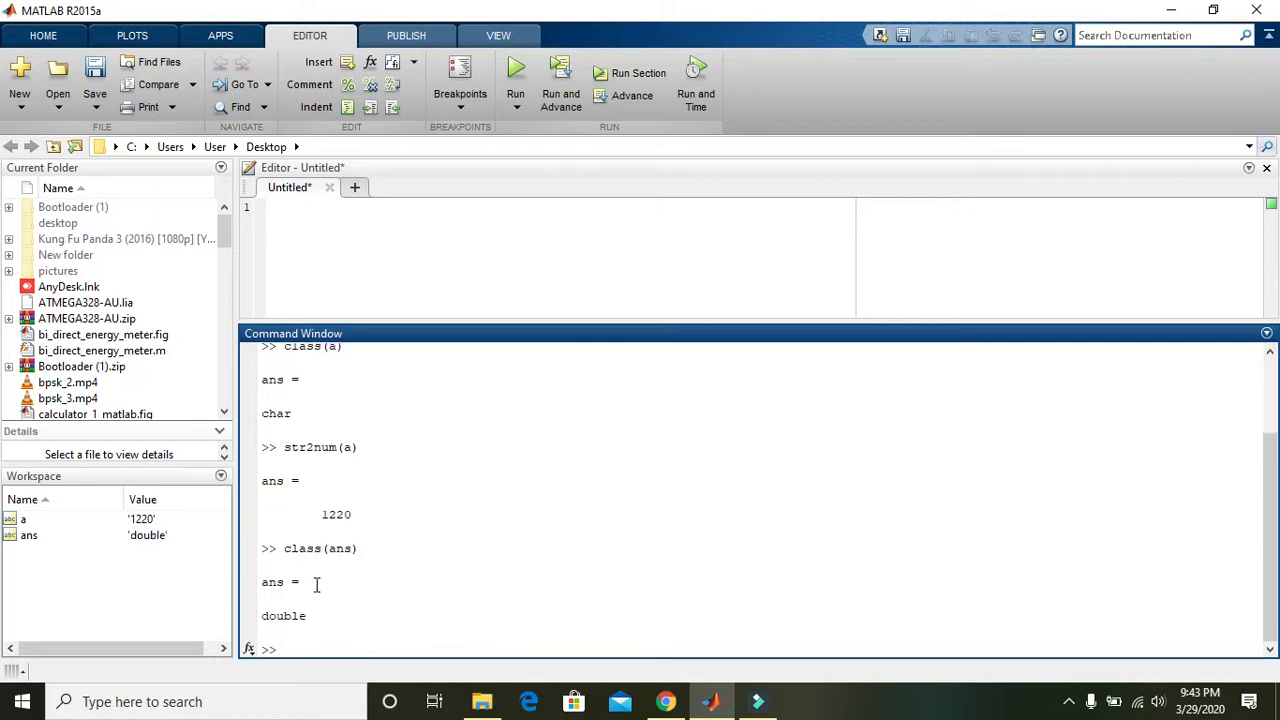
{"action": "double_click", "coordinate": [284, 616]}
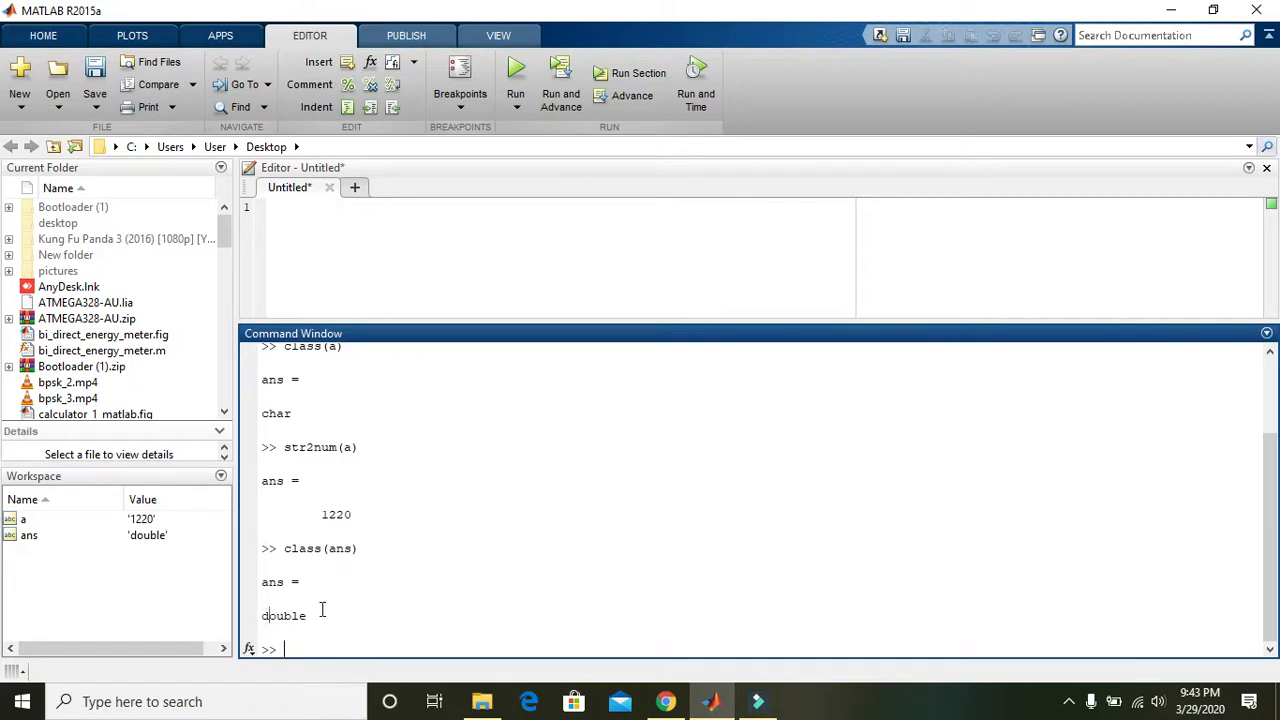
{"action": "double_click", "coordinate": [284, 616]}
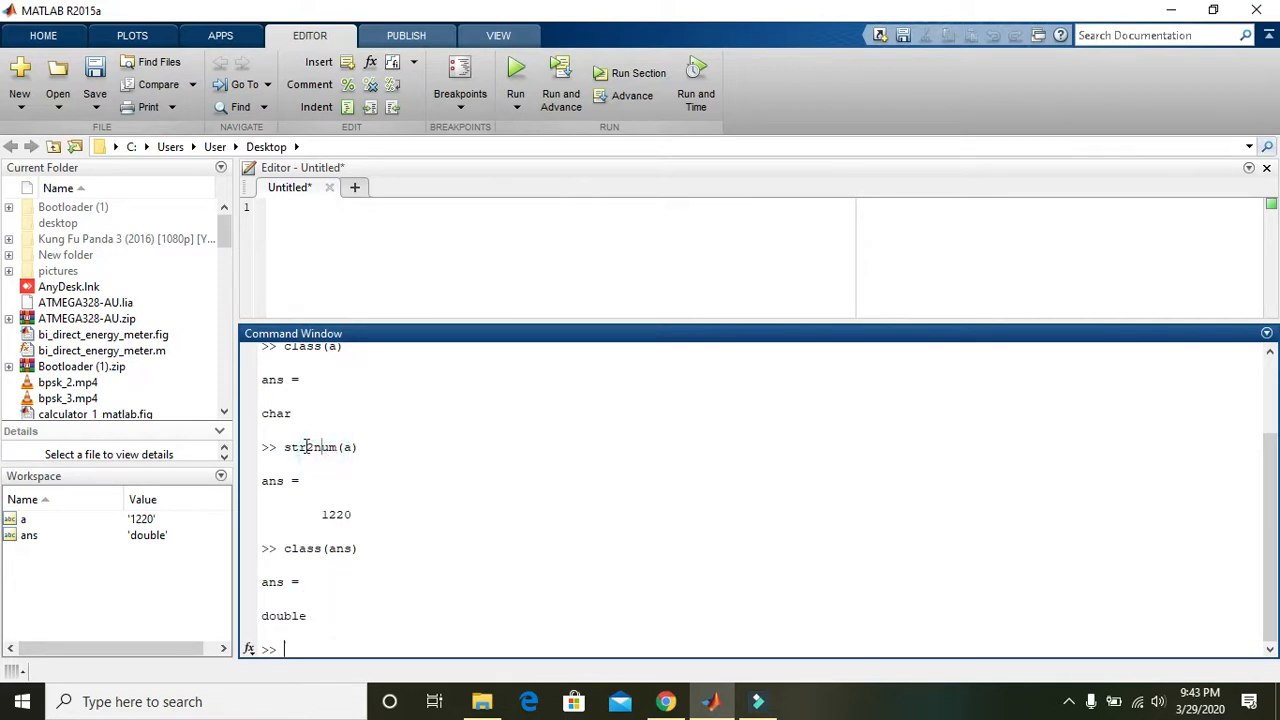
{"action": "double_click", "coordinate": [292, 448]}
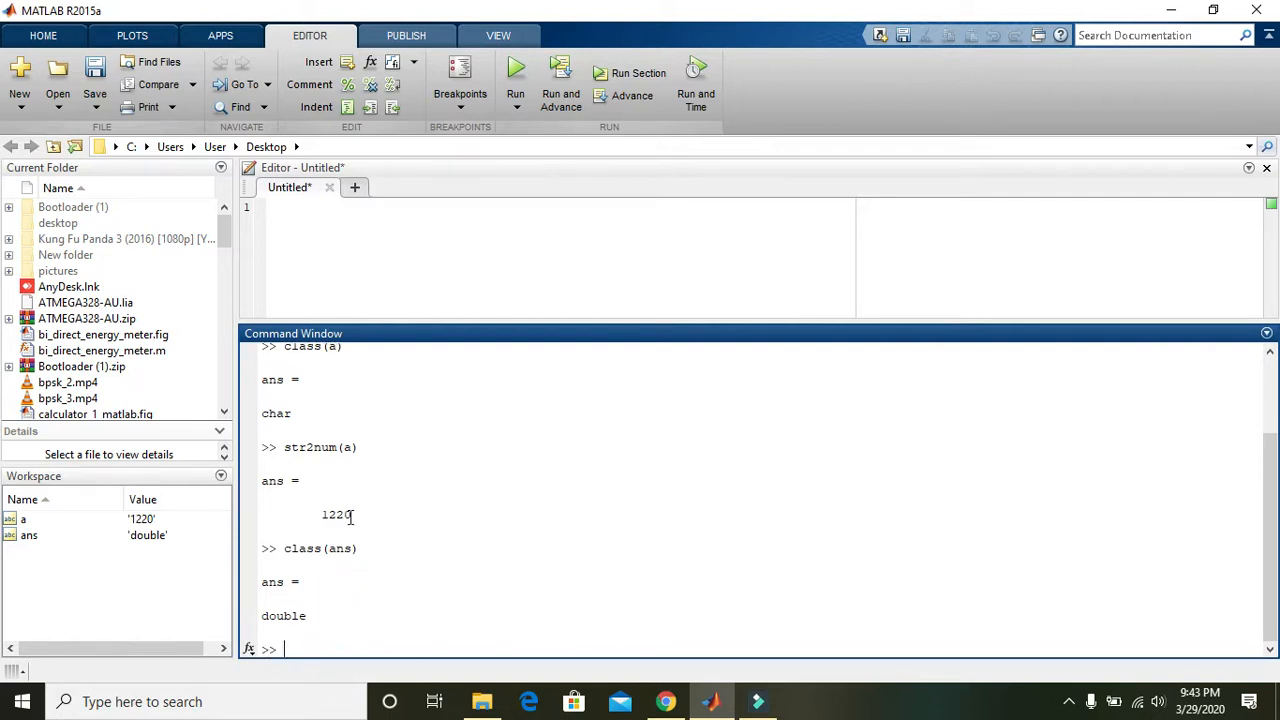
{"action": "double_click", "coordinate": [336, 514]}
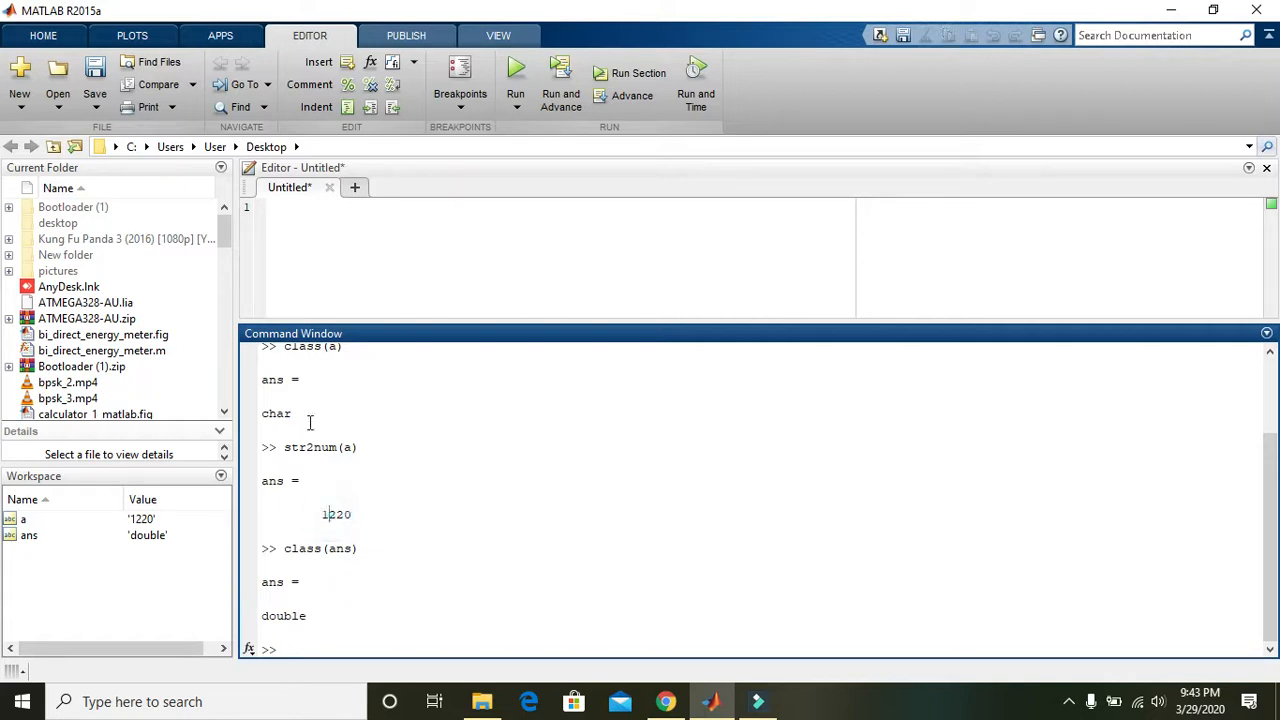
{"action": "double_click", "coordinate": [276, 412]}
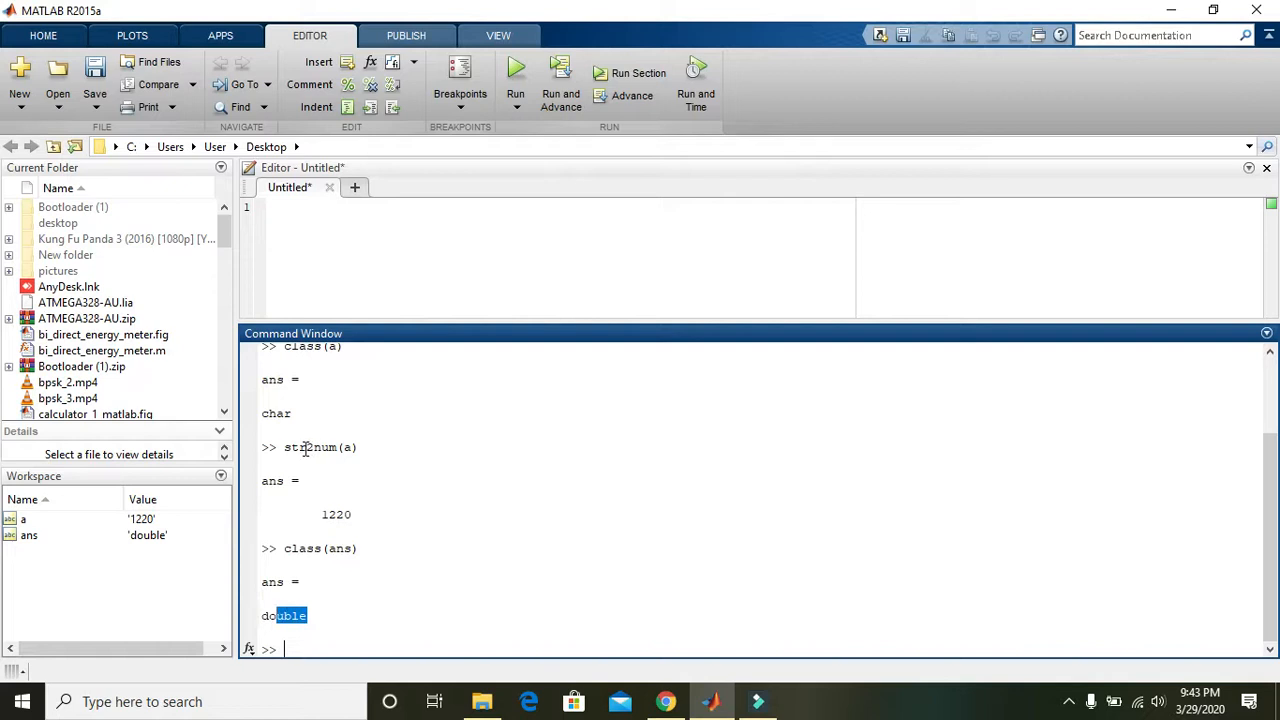
{"action": "double_click", "coordinate": [290, 448]}
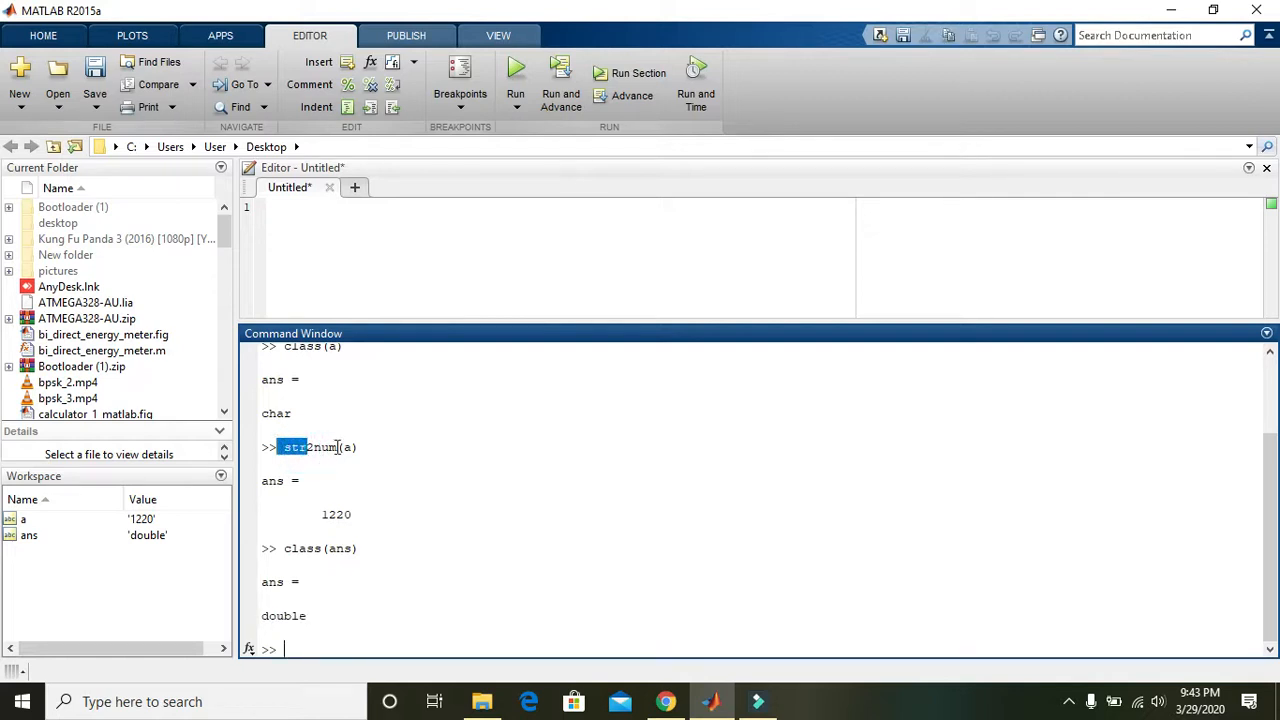